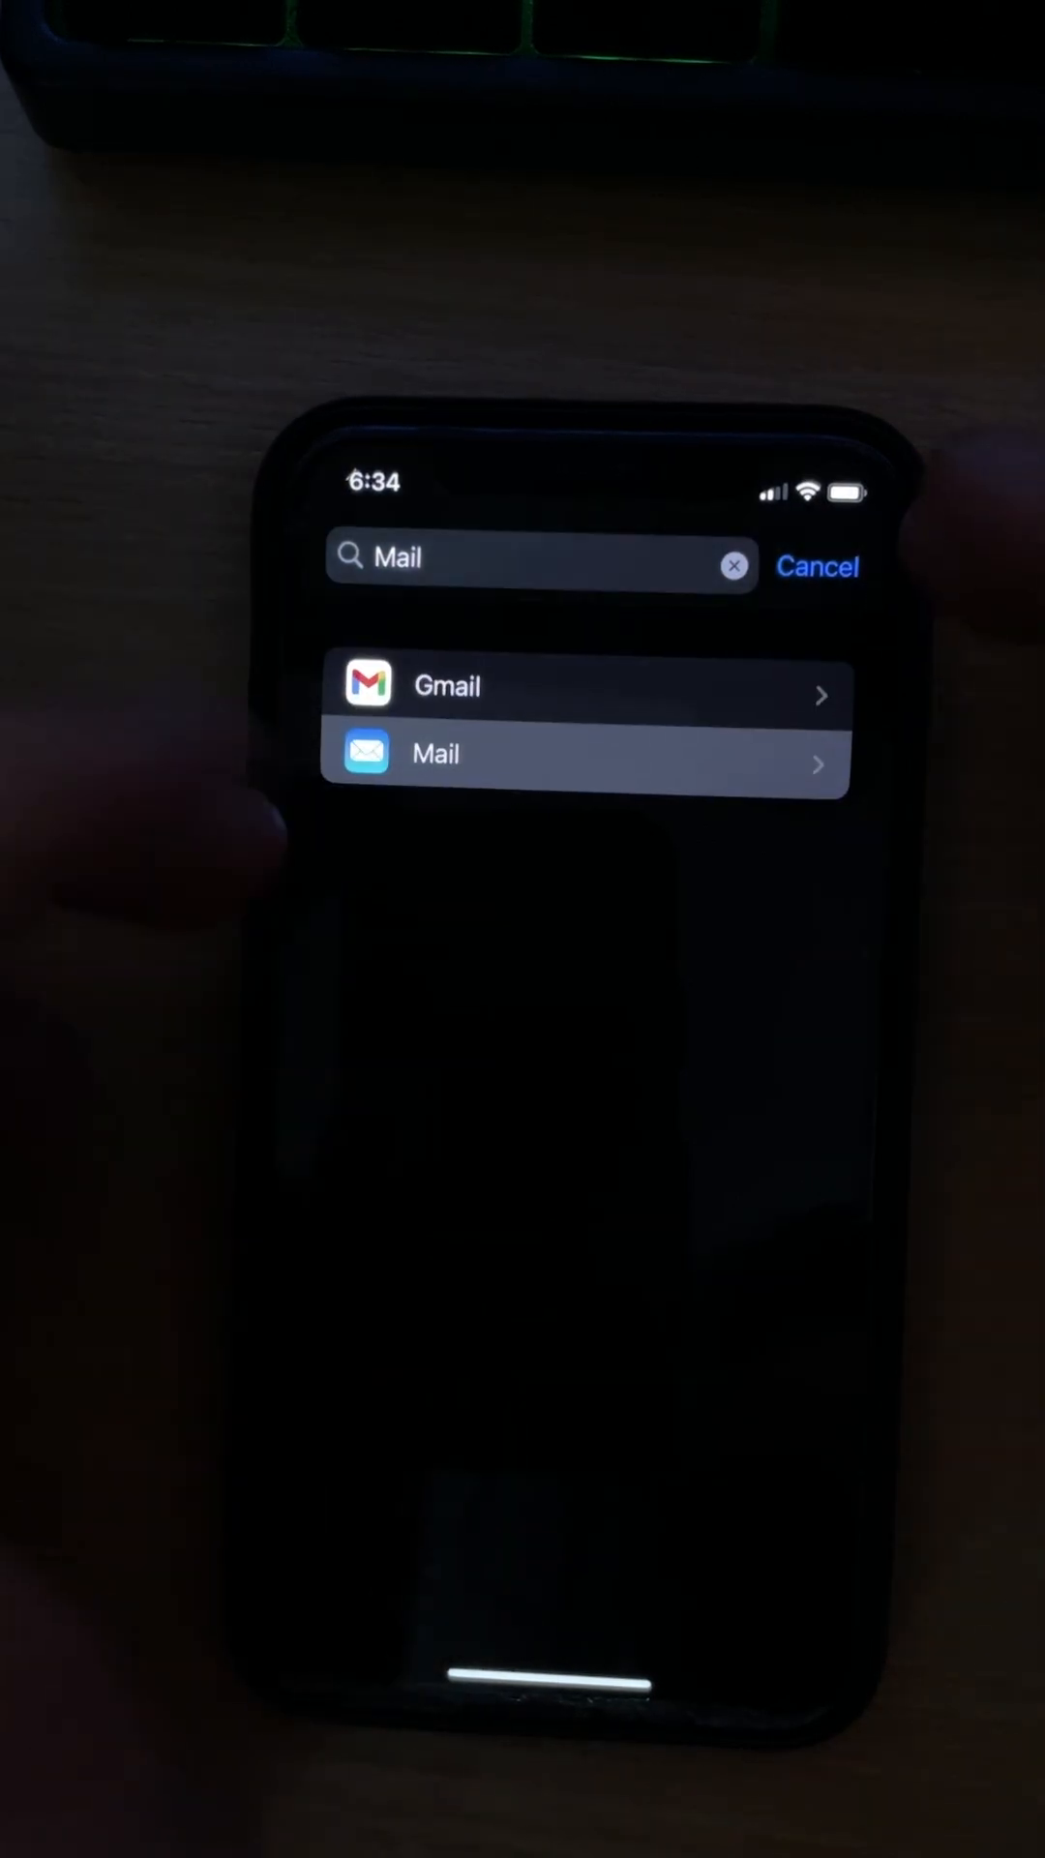
# Choose the Mail entry from the Settings search results.
pyautogui.click(584, 752)
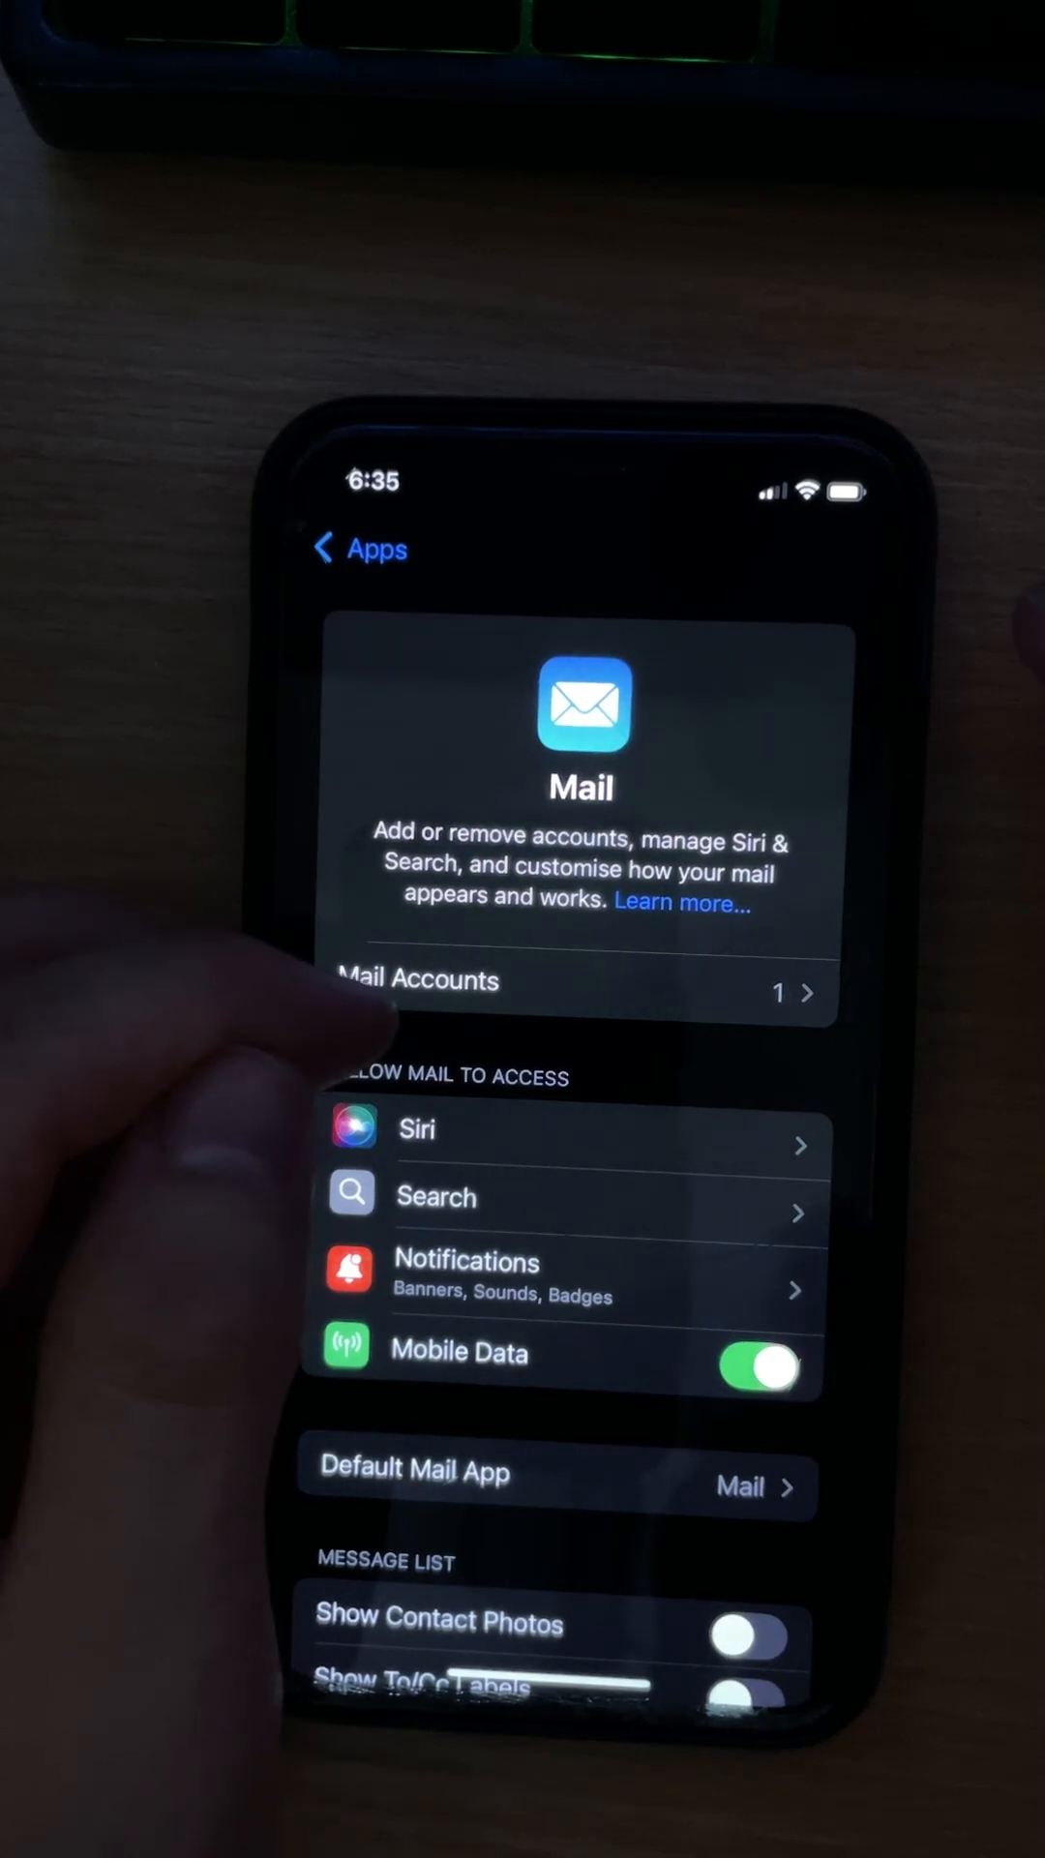
# Reach Mail's Notifications settings under Allow Mail to Access.
pyautogui.click(557, 992)
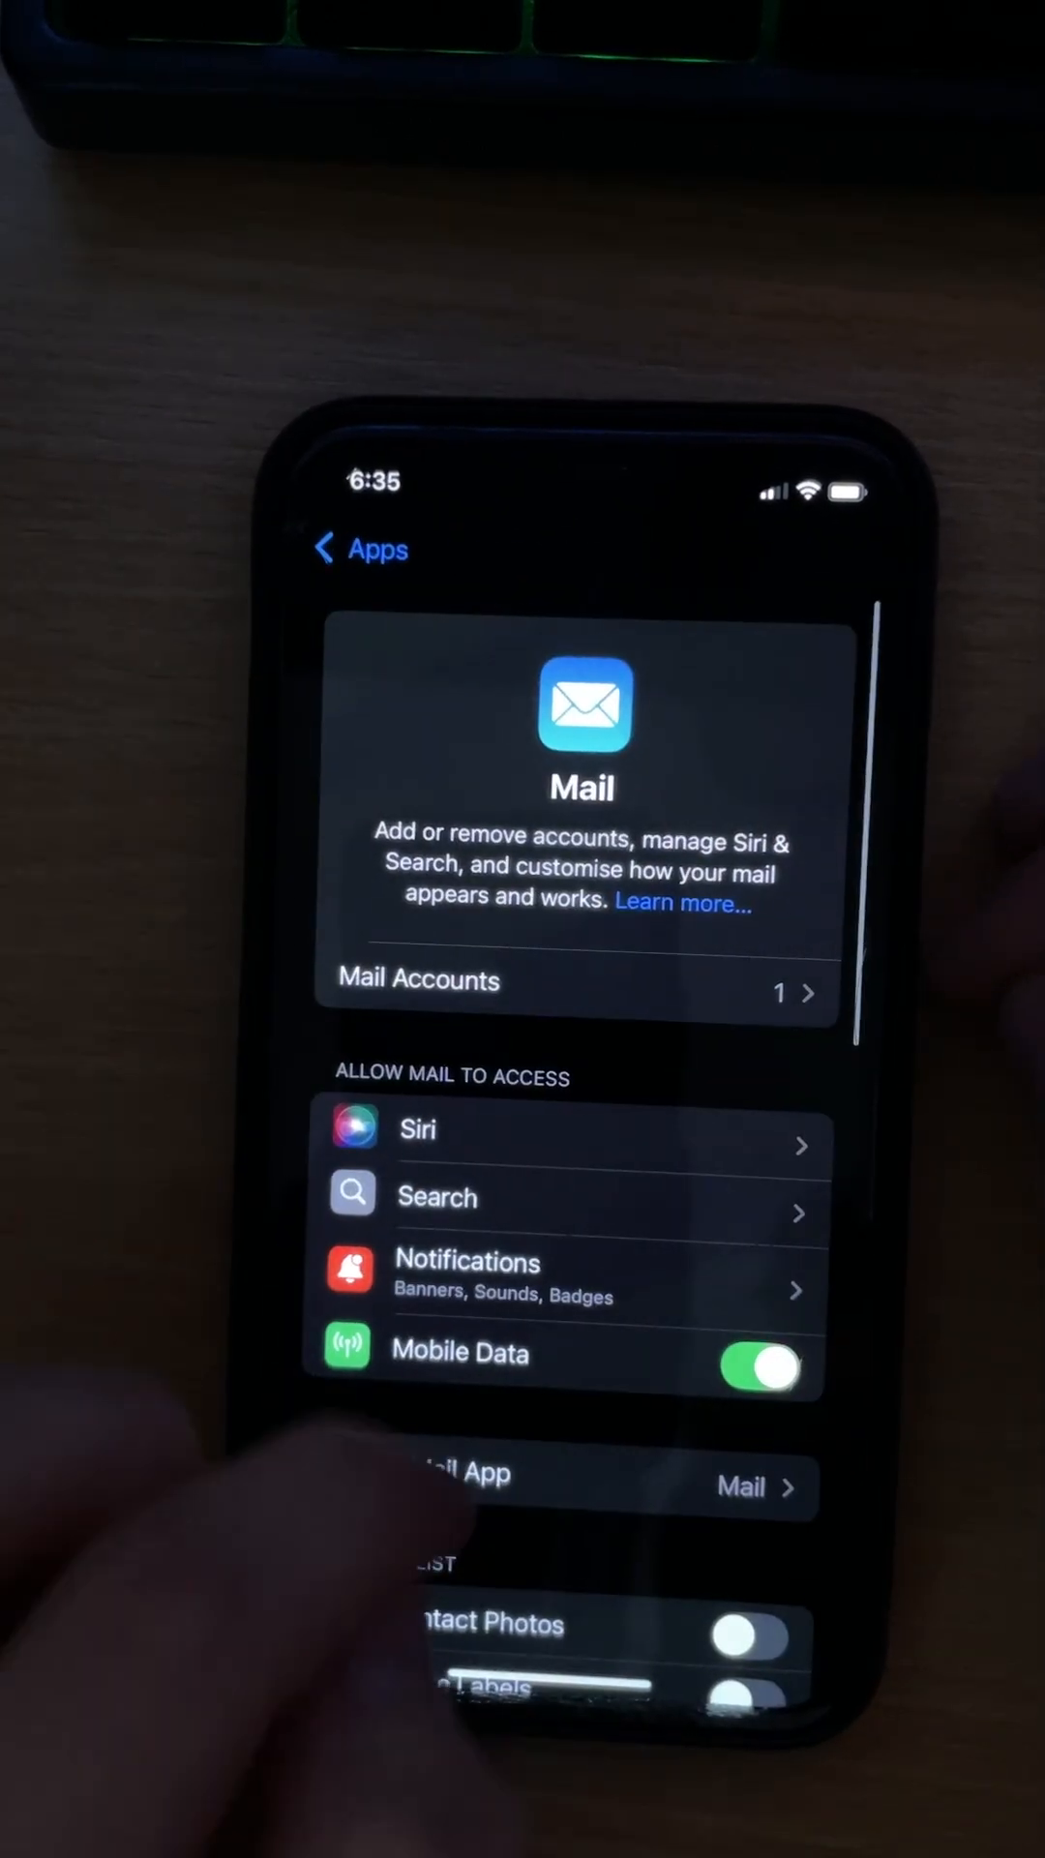
pyautogui.click(468, 1273)
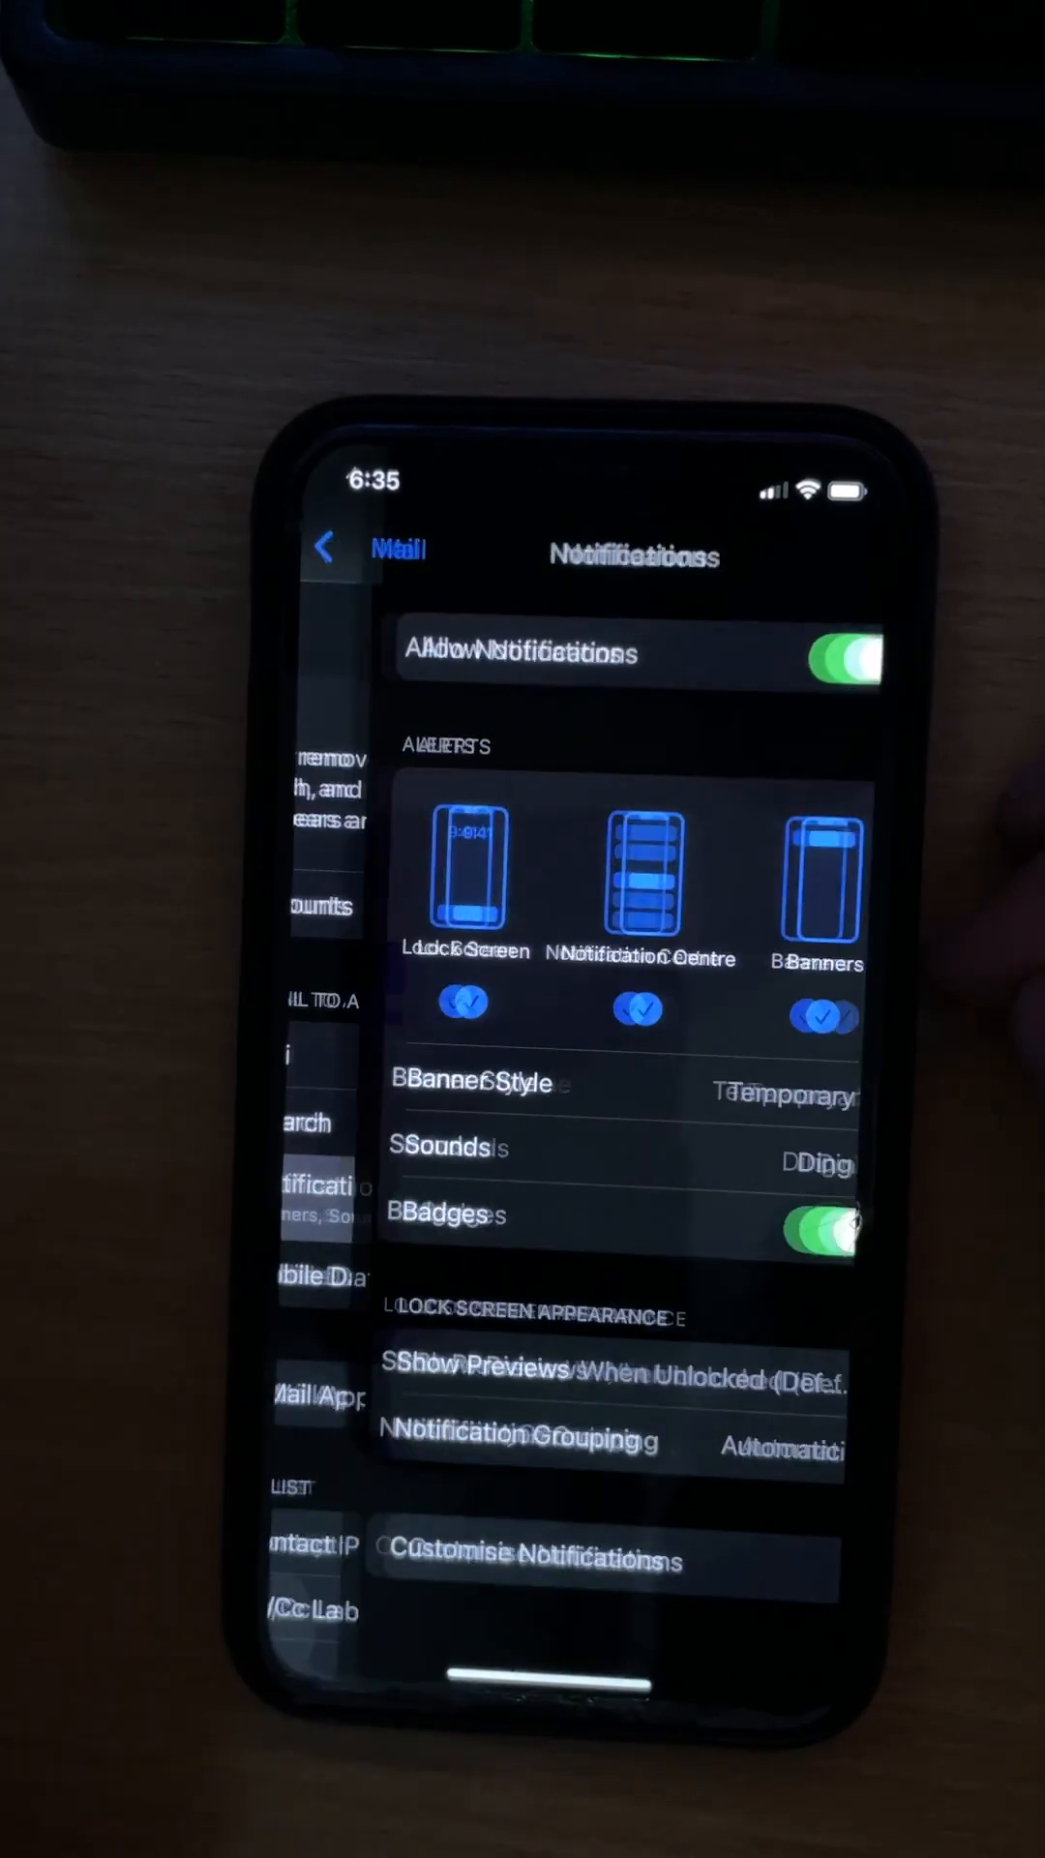